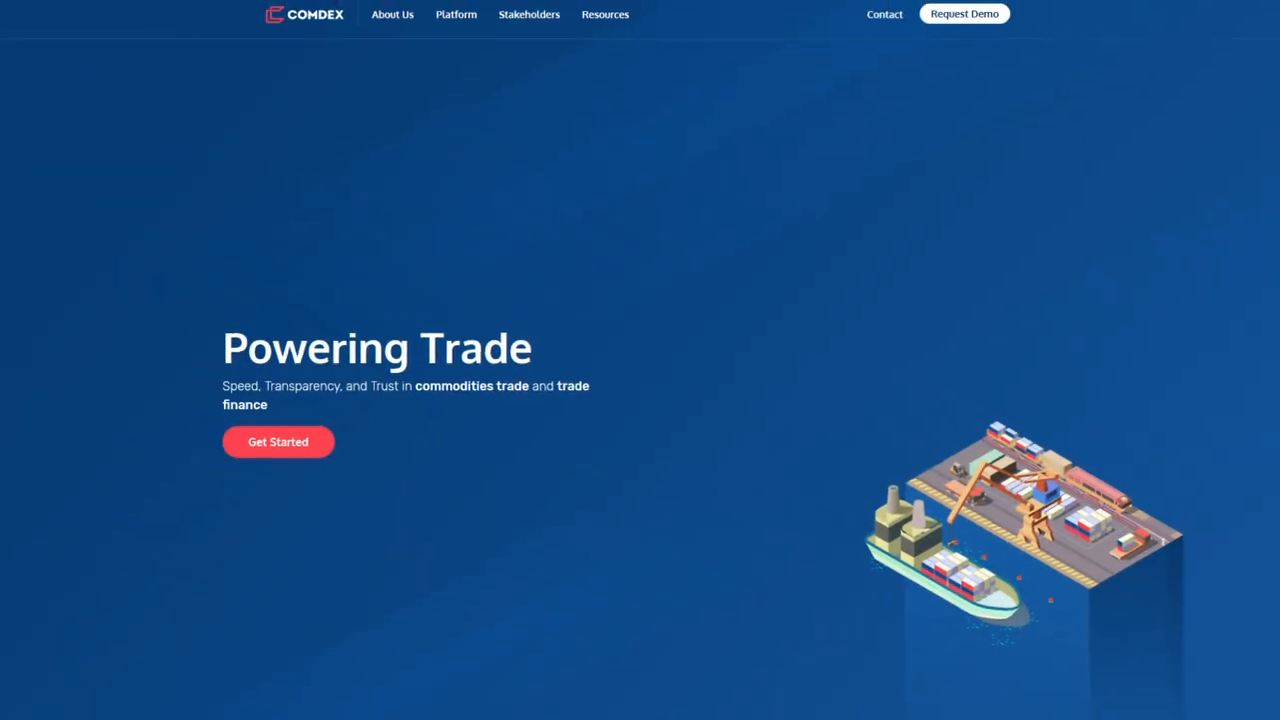
pyautogui.scroll(-3)
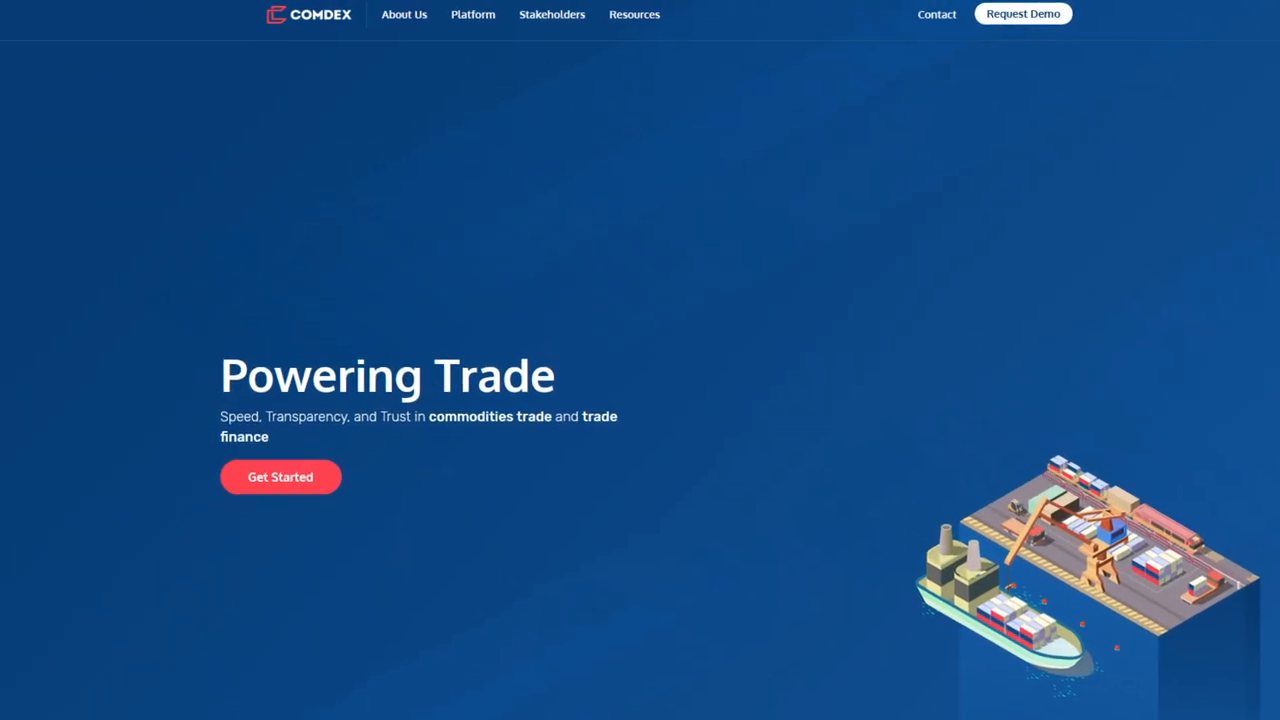